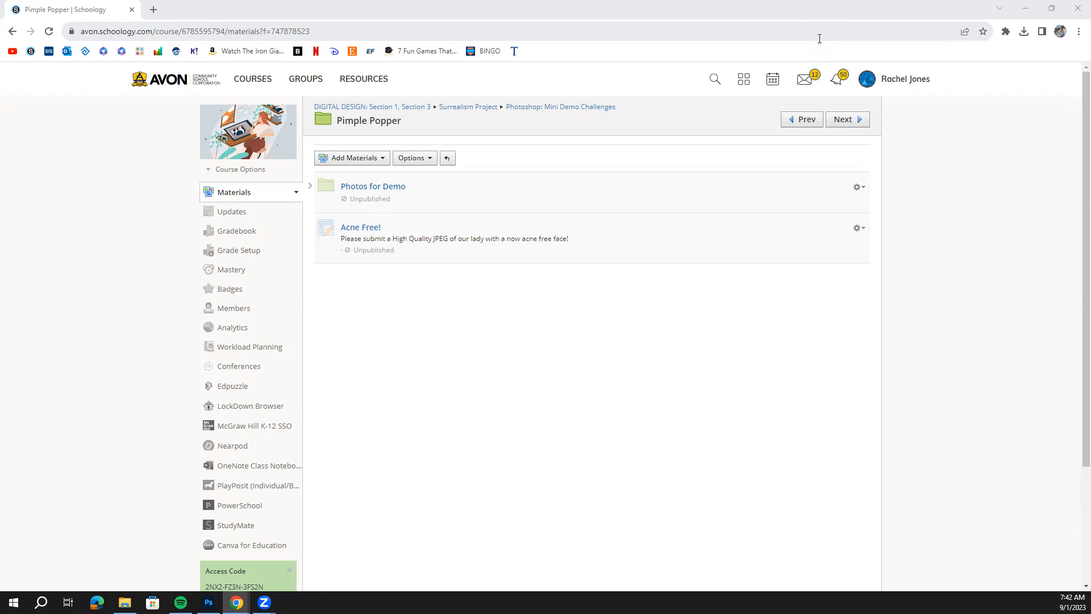
mouse_move(413, 127)
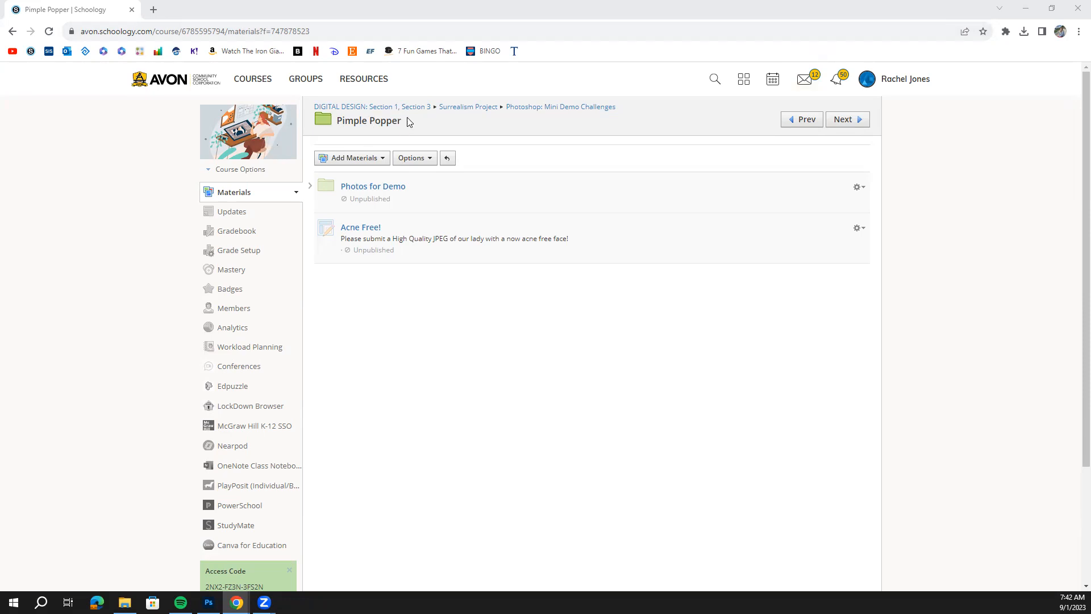
mouse_move(368, 178)
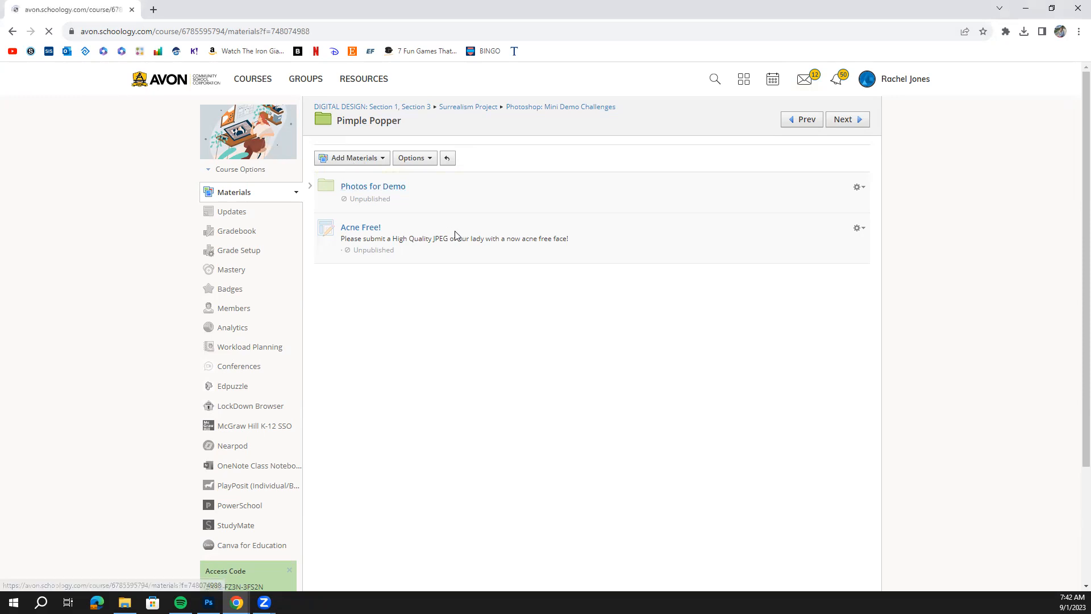
- View the Lady.jpg demo photo from the Pimple Popper Photos for Demo folder
left_click(373, 186)
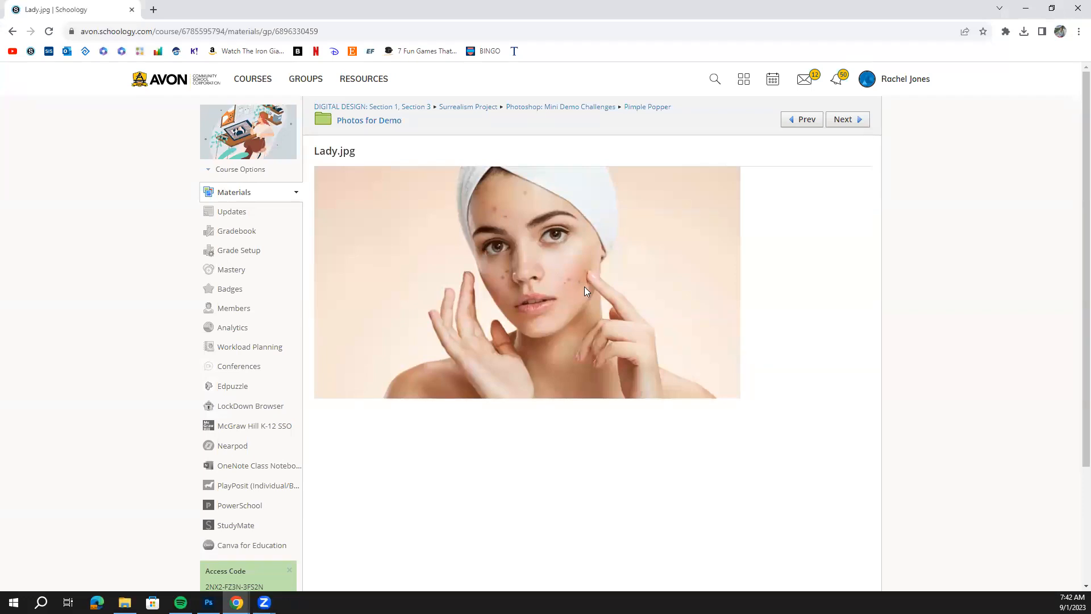
mouse_move(482, 296)
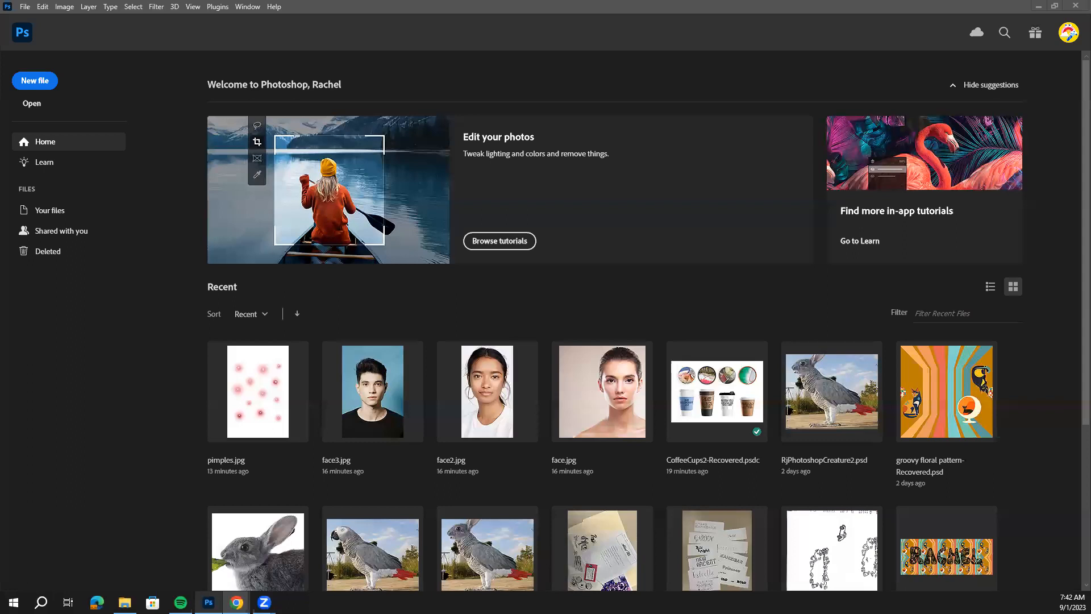
mouse_move(332, 368)
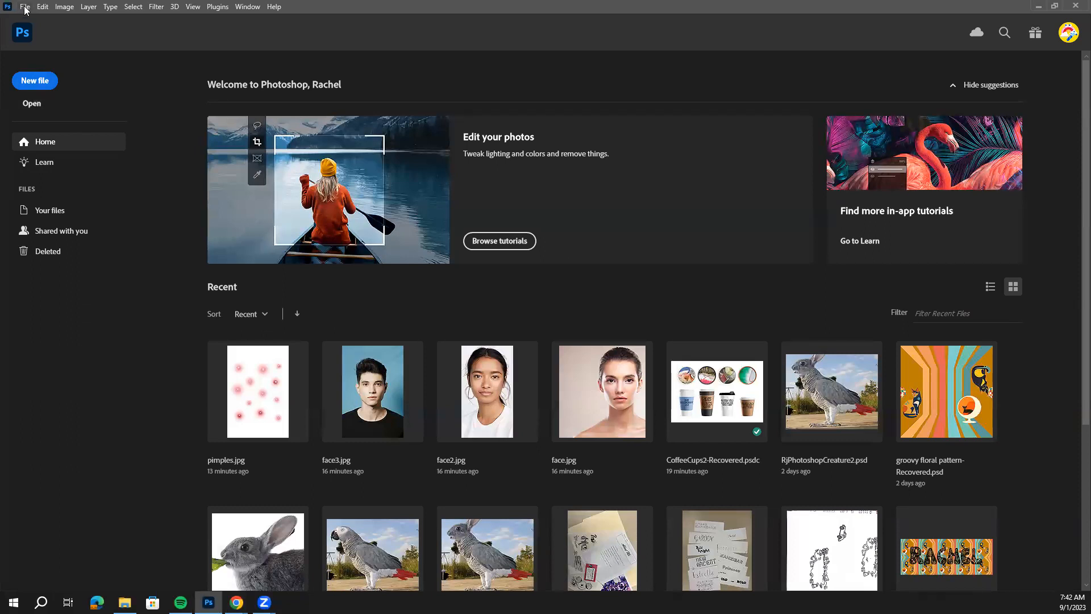
- Load Lady.jpg from the PimplePopper folder as a Photoshop document
left_click(24, 6)
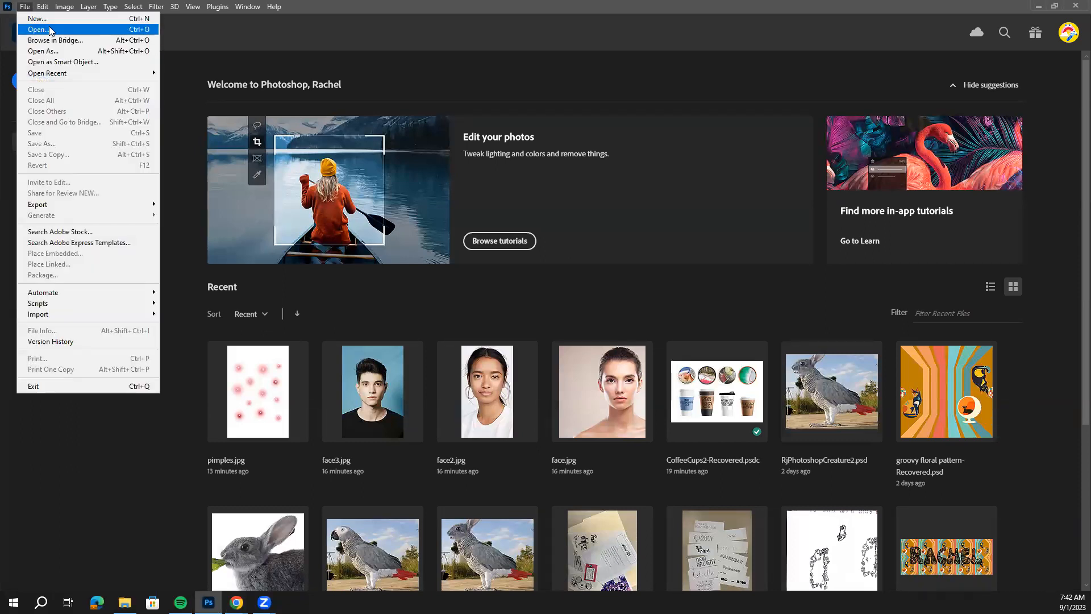
left_click(38, 30)
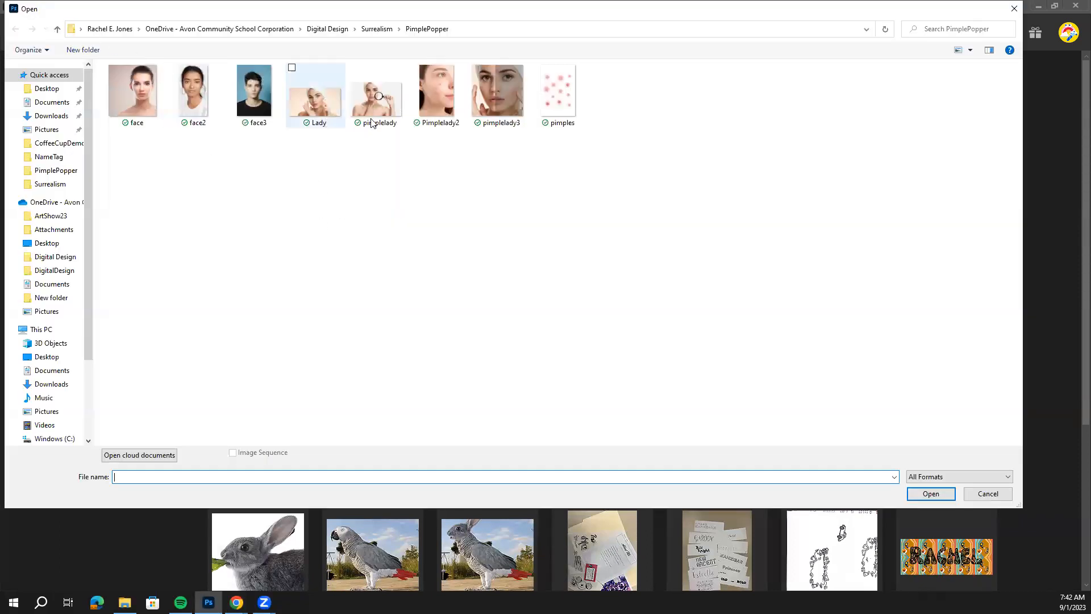
left_click(315, 89)
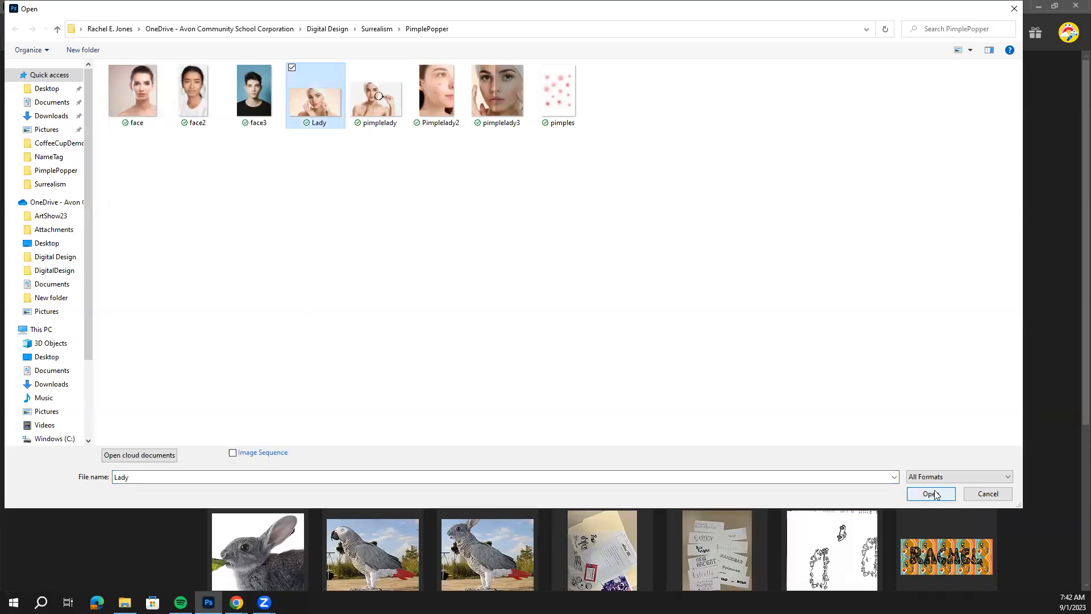
left_click(931, 493)
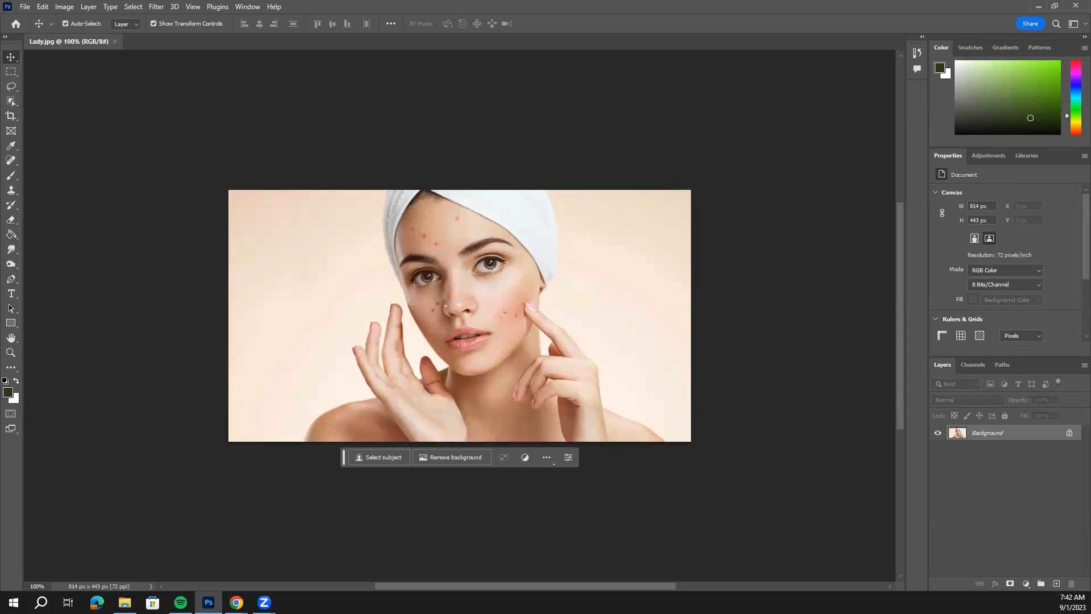
- Convert the locked Background layer to a regular layer named LadywithPimples
double_click(986, 432)
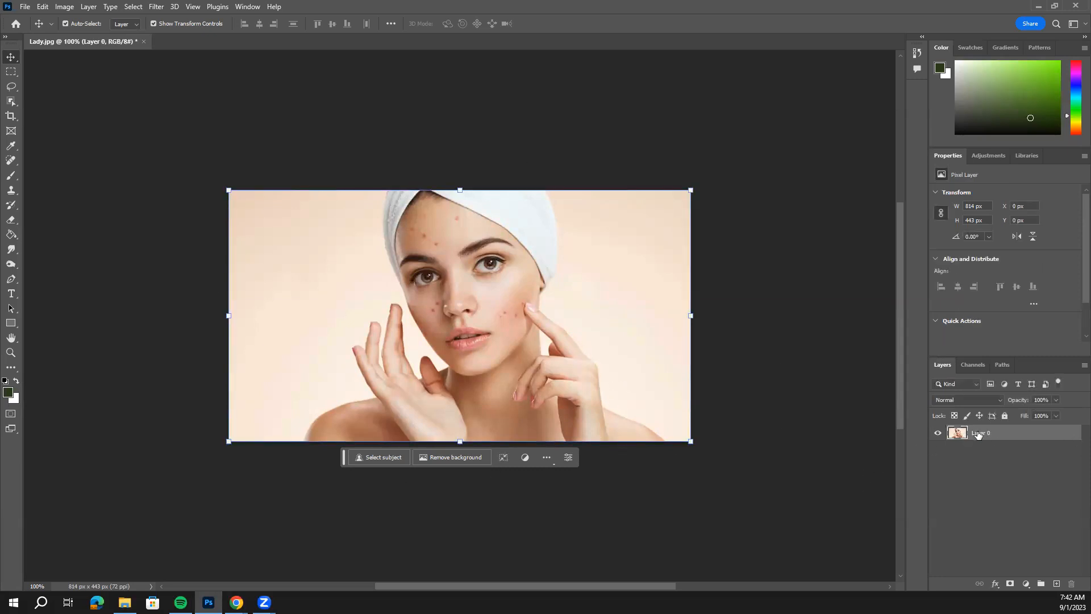
double_click(981, 433)
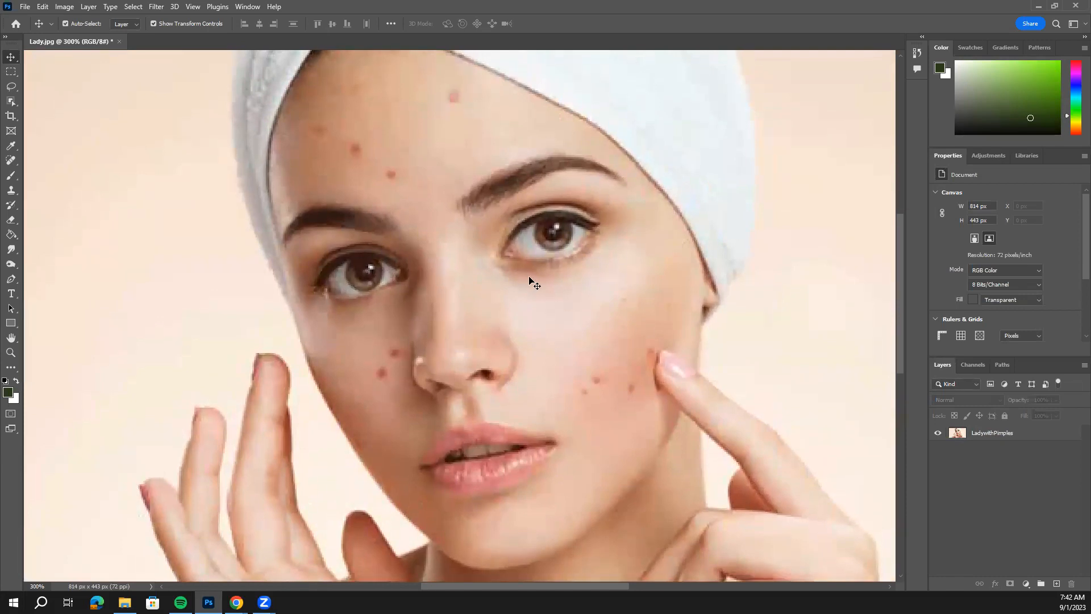
mouse_move(165, 140)
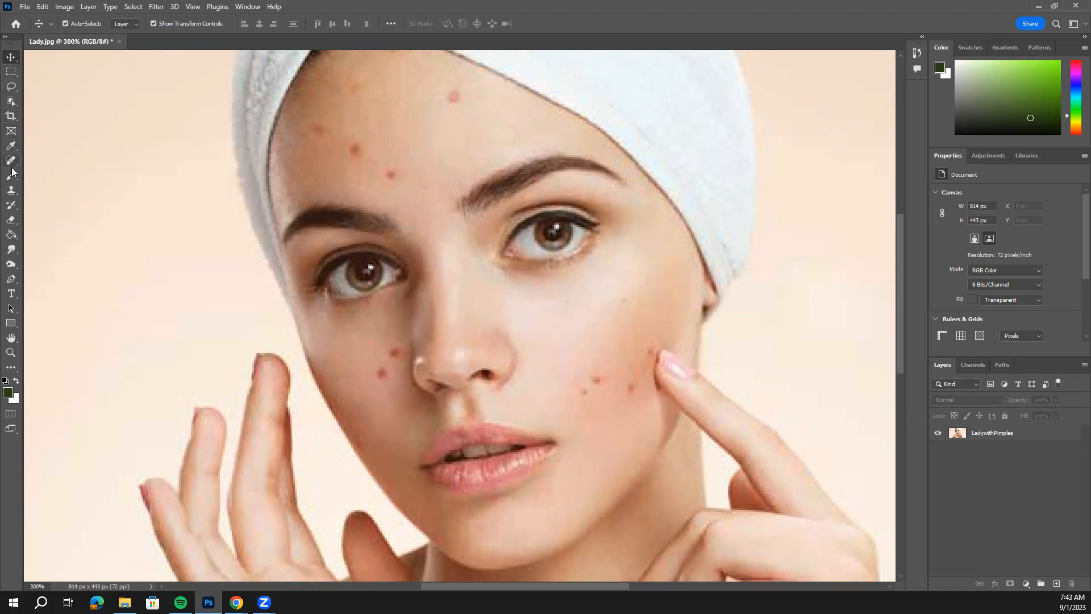
- Pick the Spot Healing Brush Tool with Content-Aware type from the retouching group
left_click(11, 161)
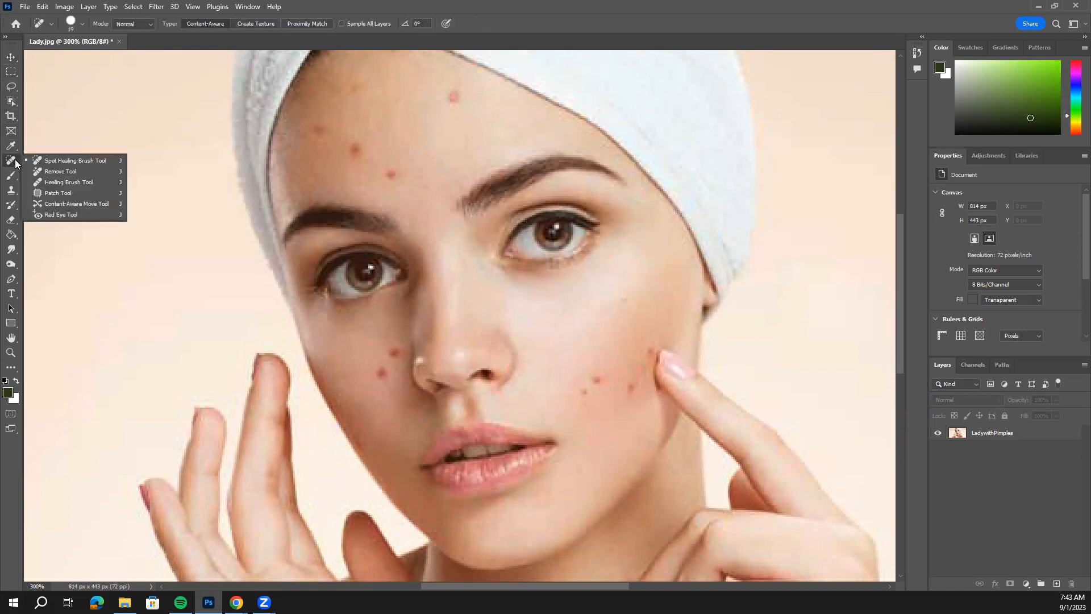
mouse_move(61, 171)
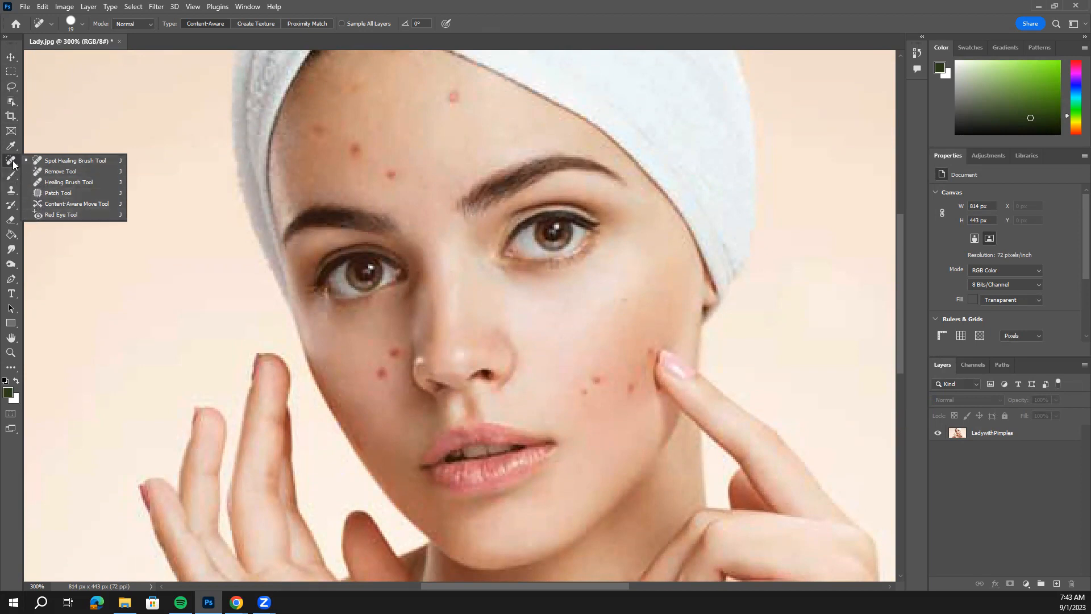
mouse_move(58, 194)
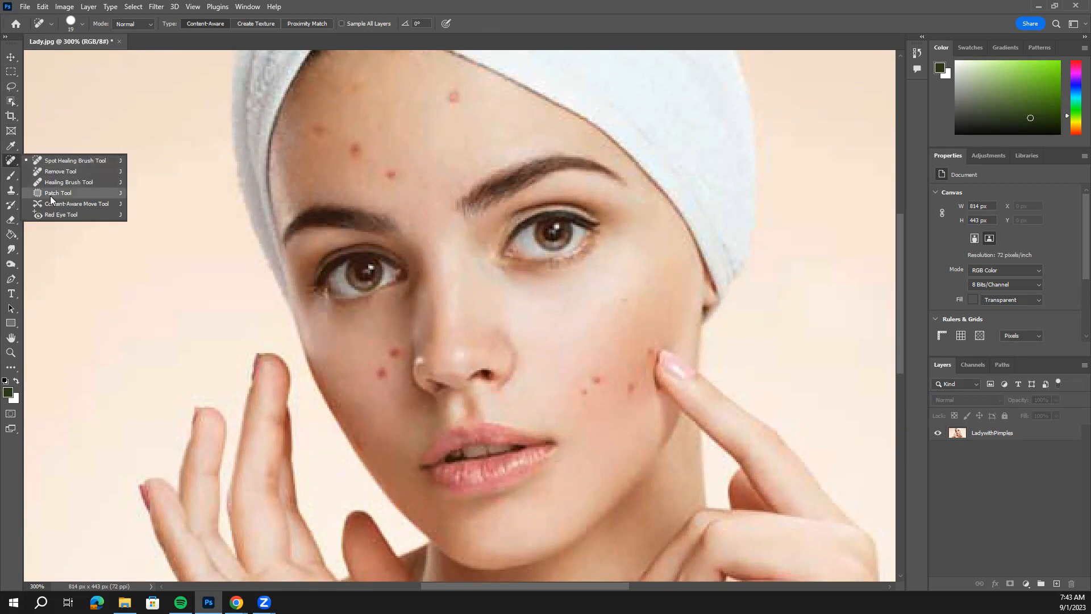
mouse_move(57, 160)
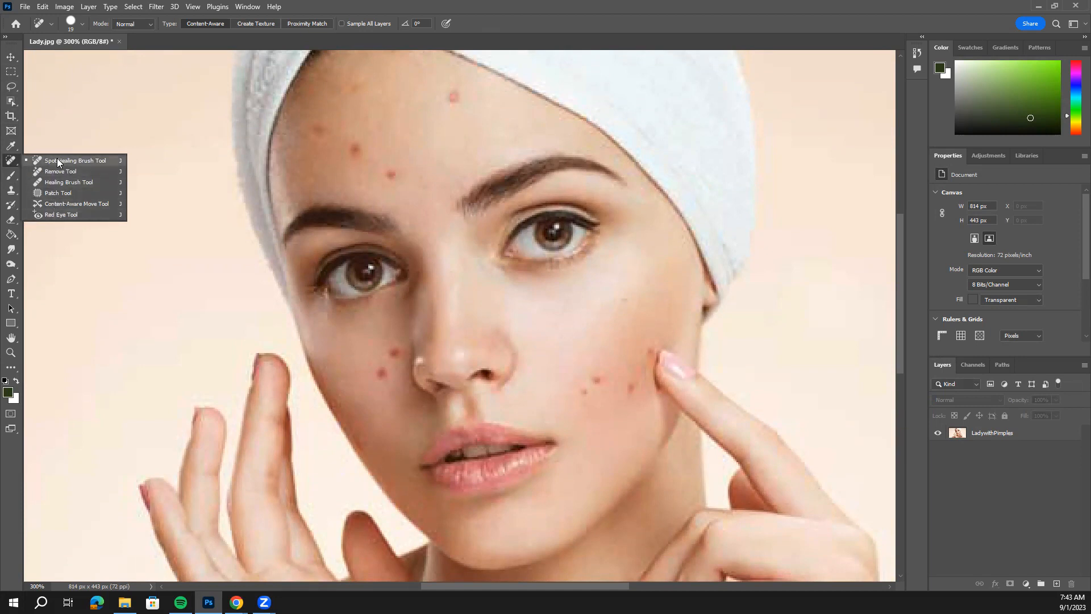
left_click(73, 161)
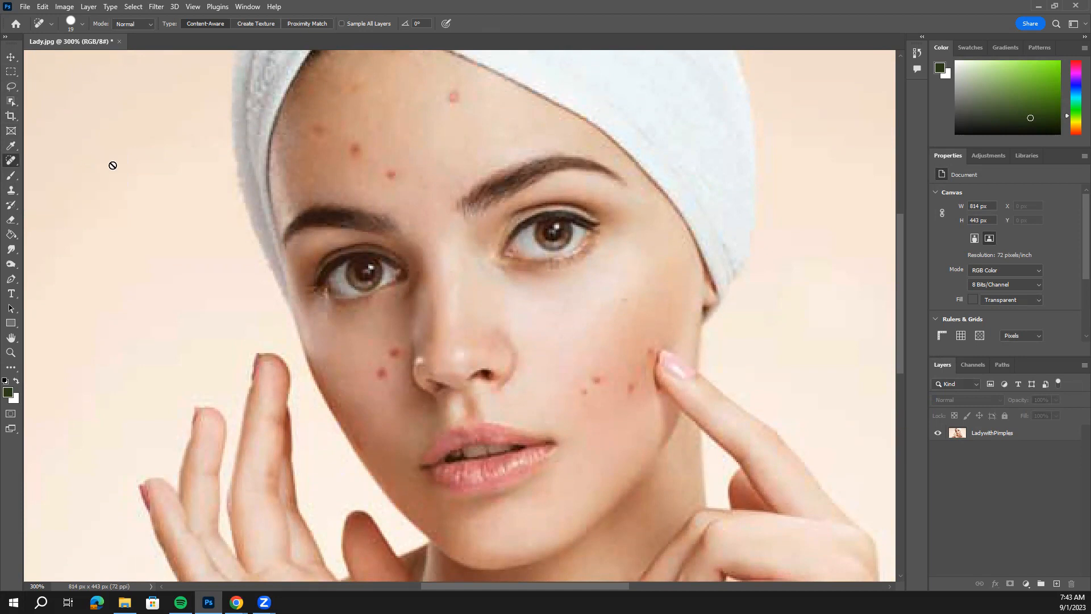
mouse_move(441, 179)
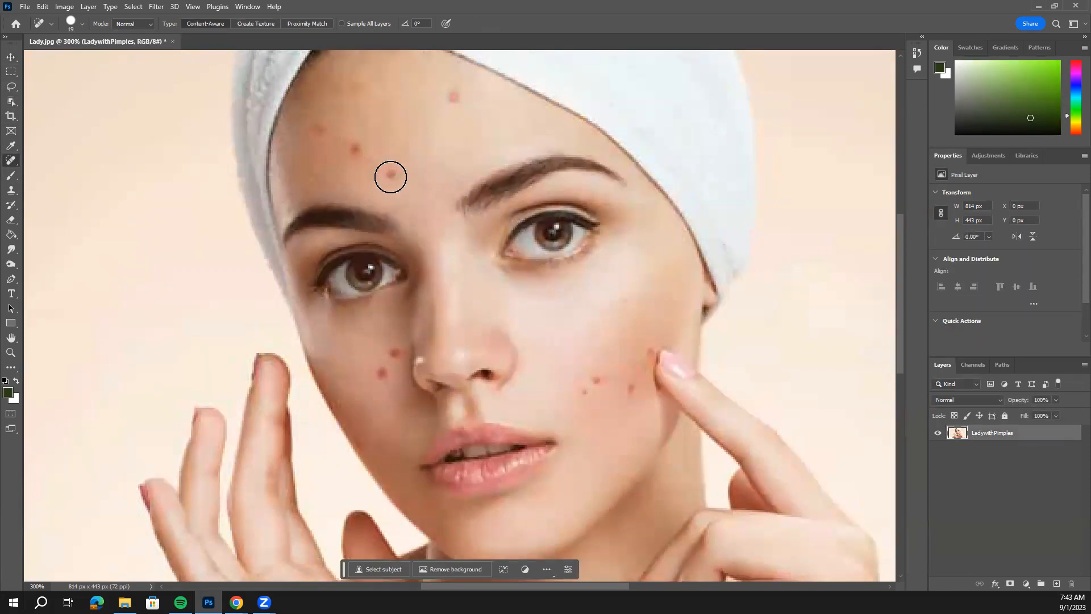
- Make the Spot Healing Brush about 14 px with hardness softened to roughly 51%
left_click(390, 176)
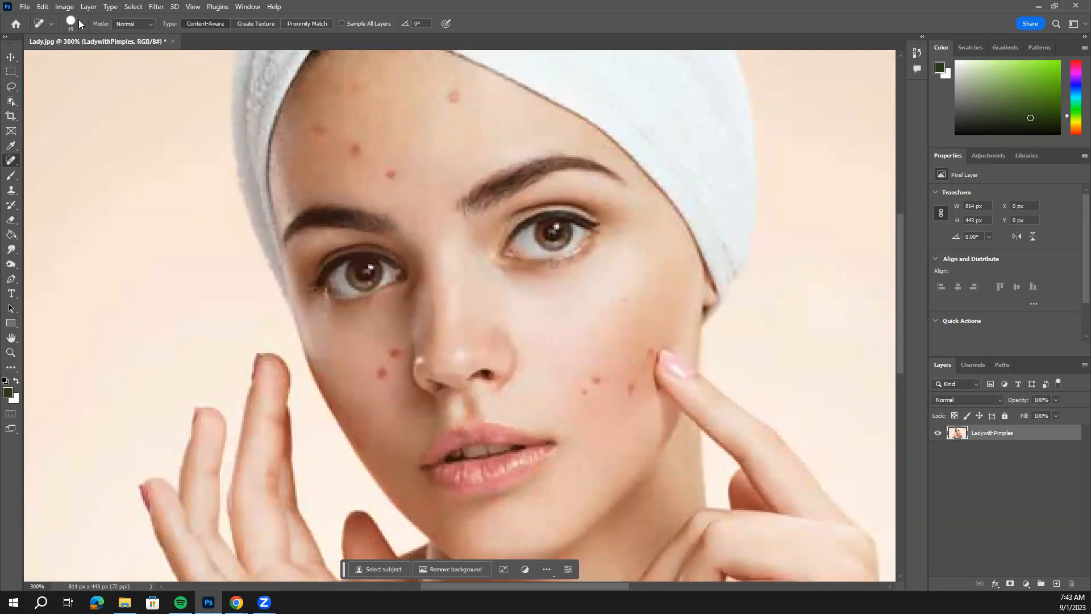
left_click(82, 22)
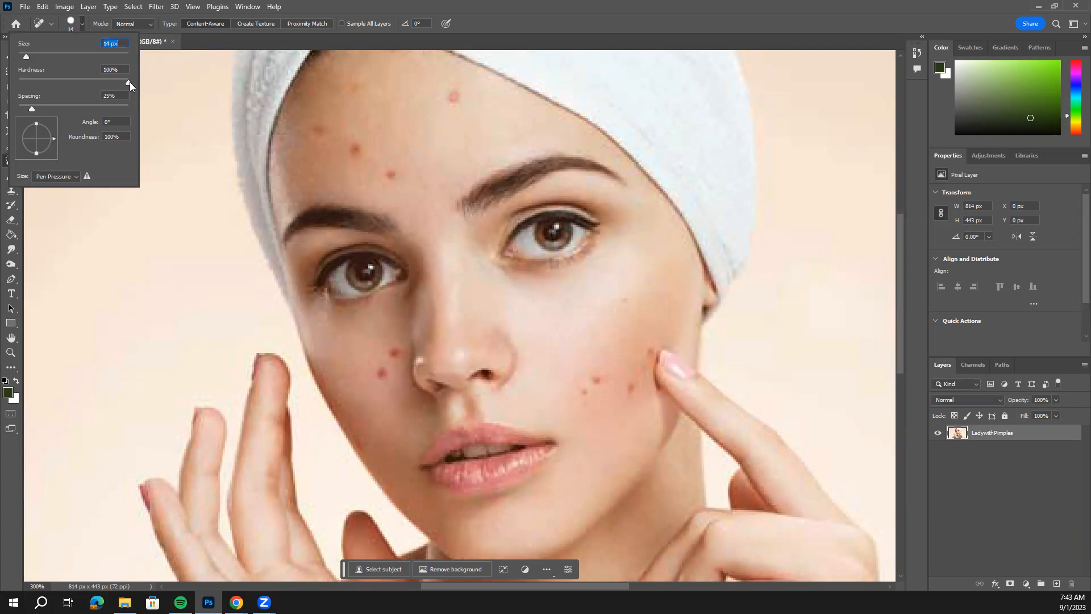
left_click_drag(127, 81, 75, 82)
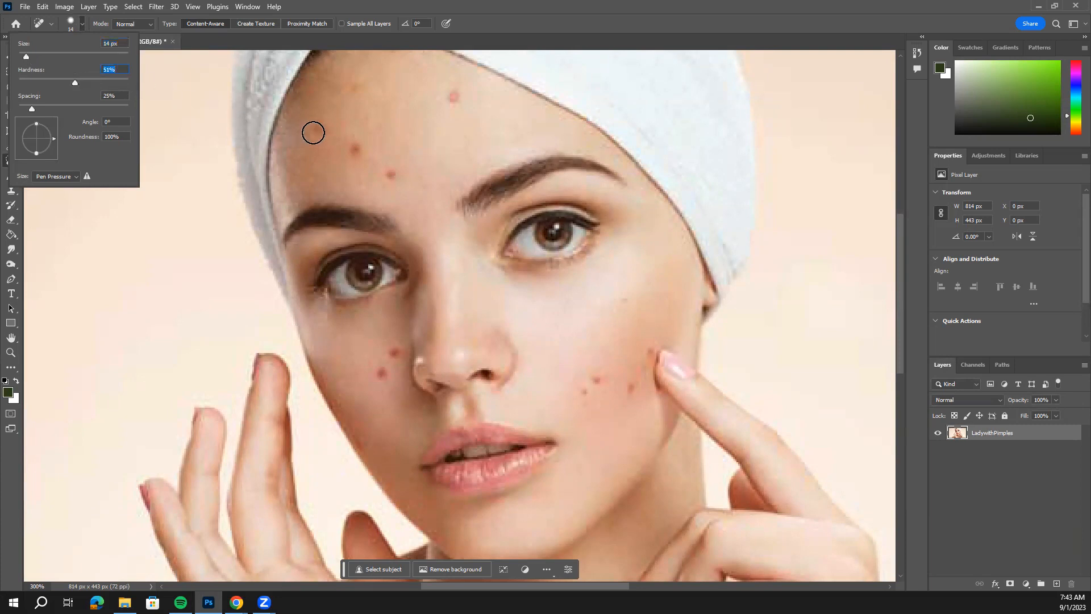
mouse_move(353, 151)
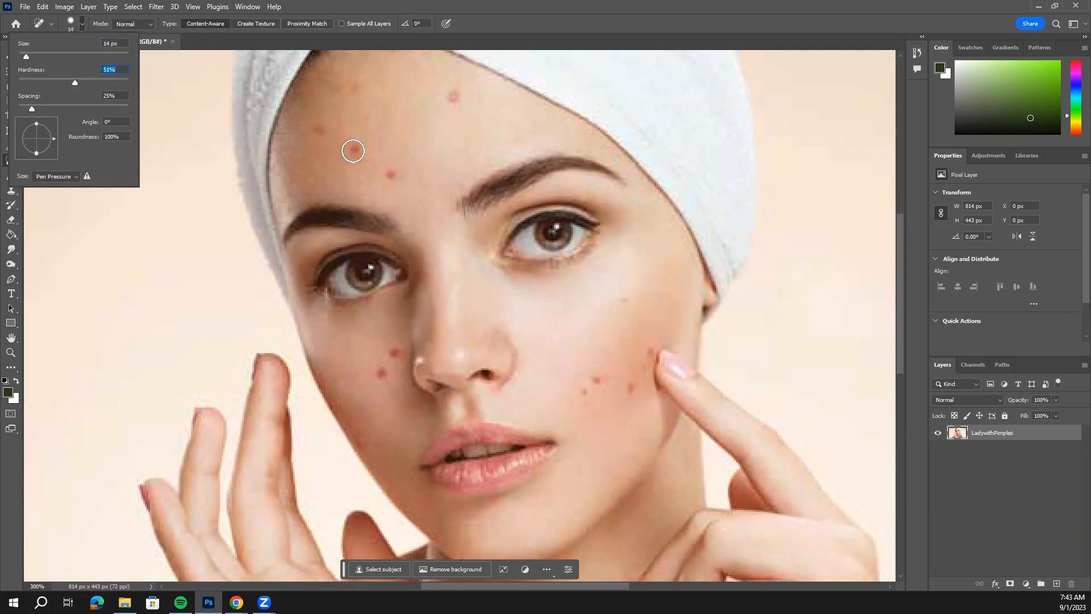
mouse_move(390, 355)
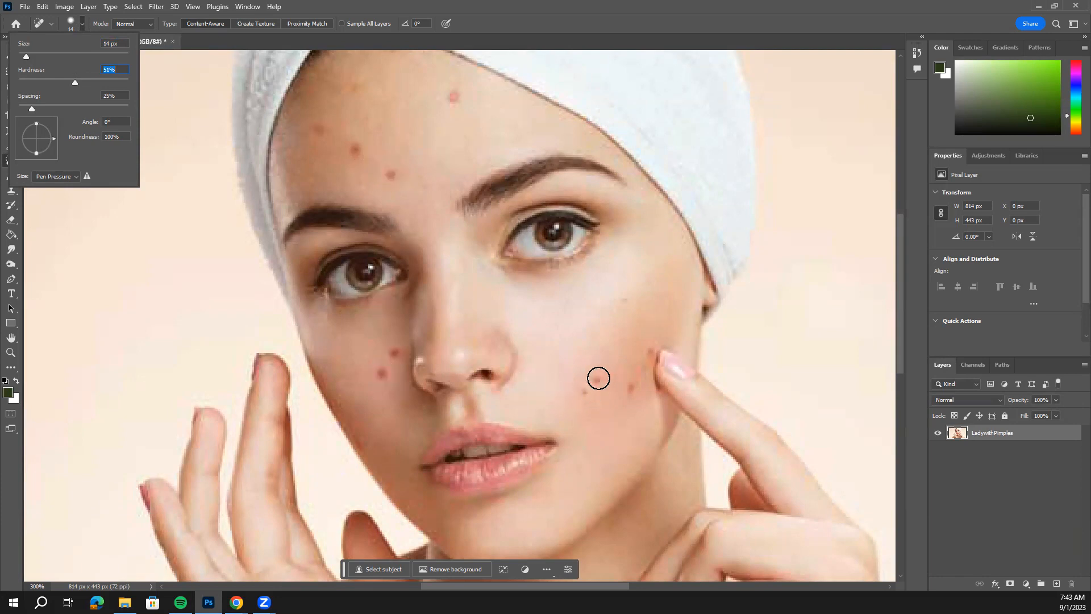
mouse_move(284, 164)
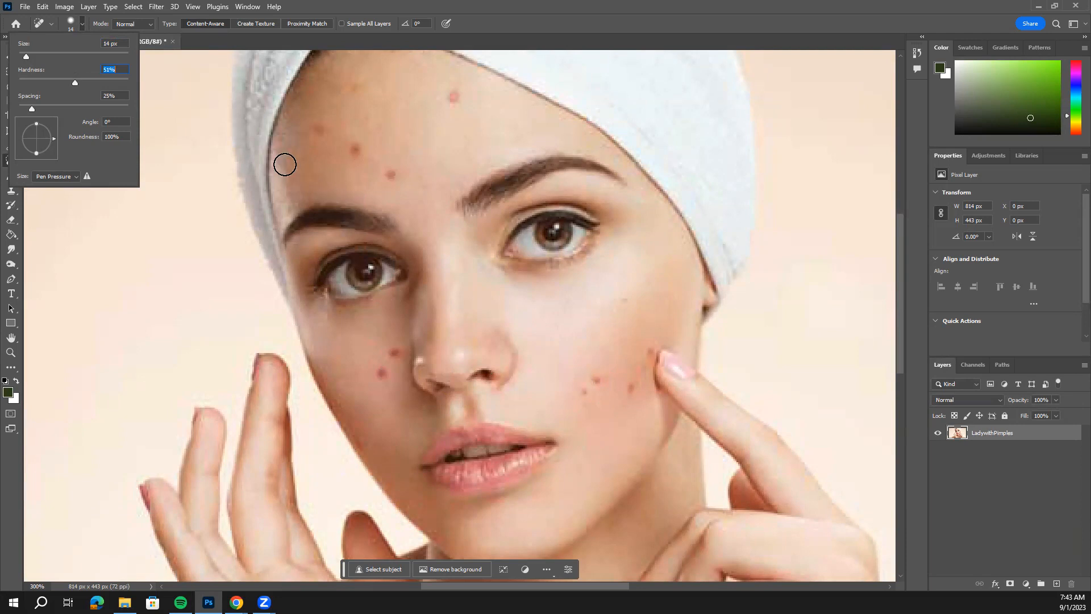
mouse_move(428, 156)
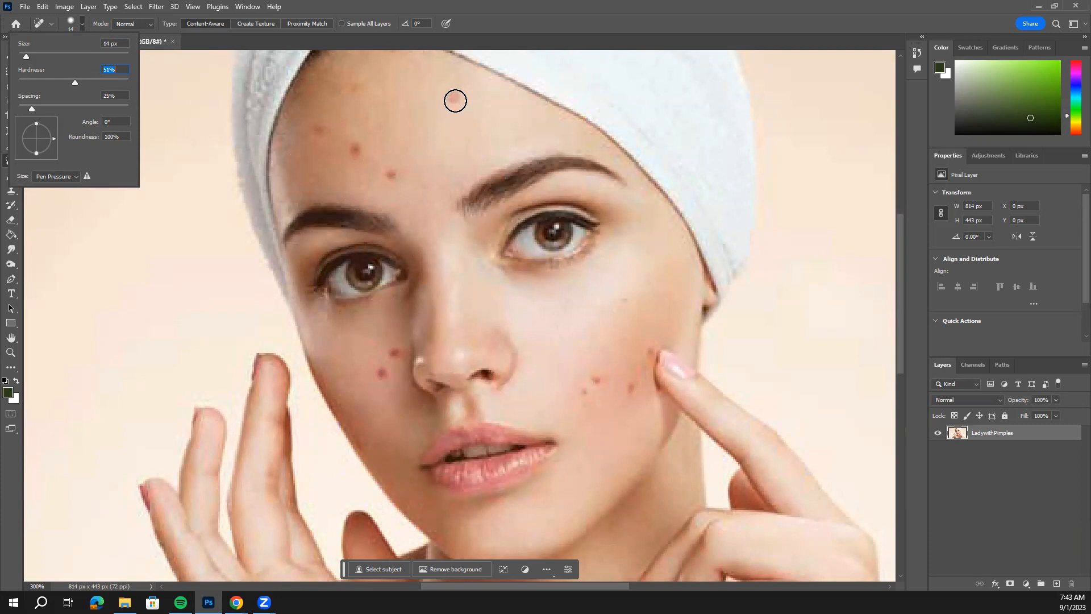
mouse_move(458, 100)
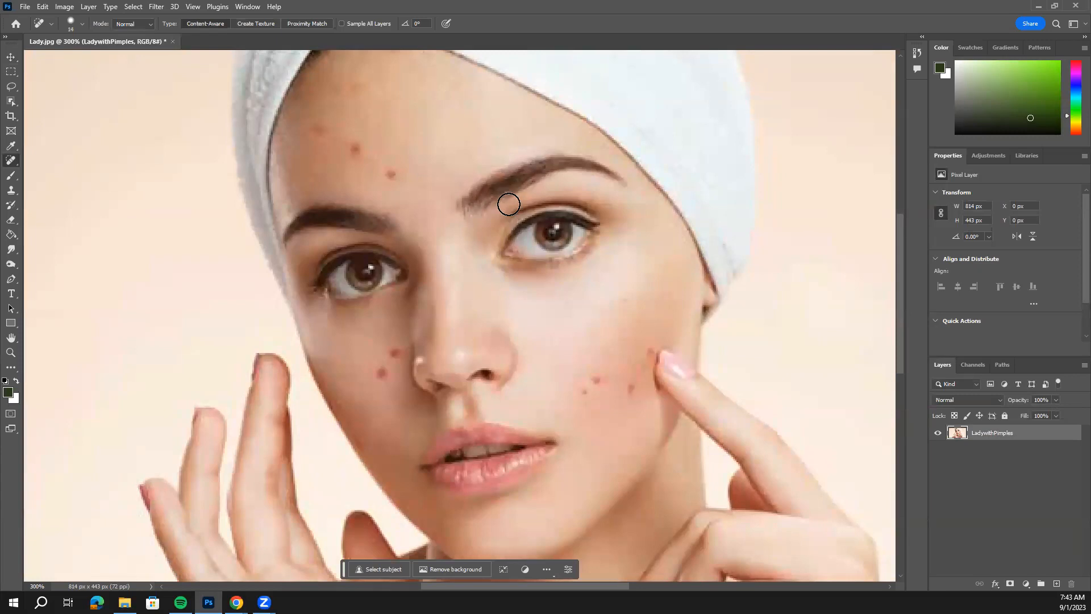
mouse_move(473, 91)
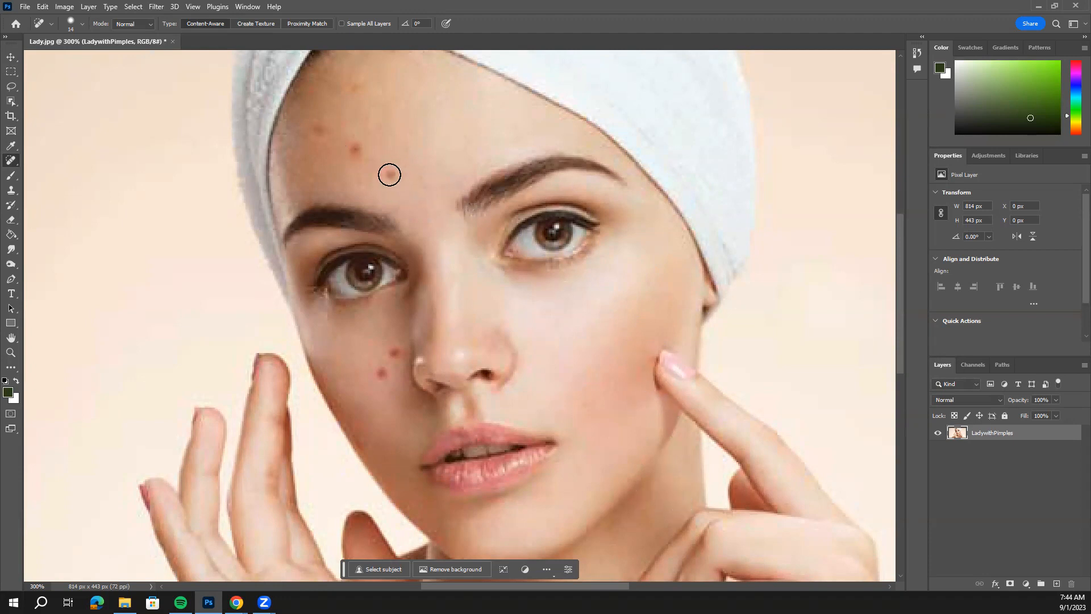
- Heal away the acne spots on the forehead and left cheek for clear skin
left_click(390, 175)
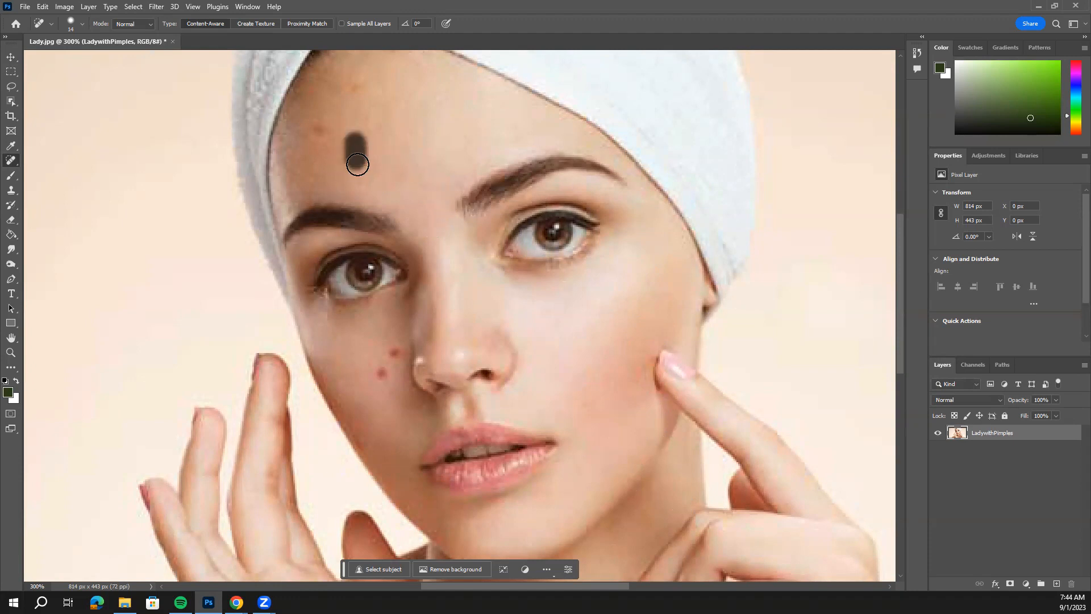
left_click(356, 164)
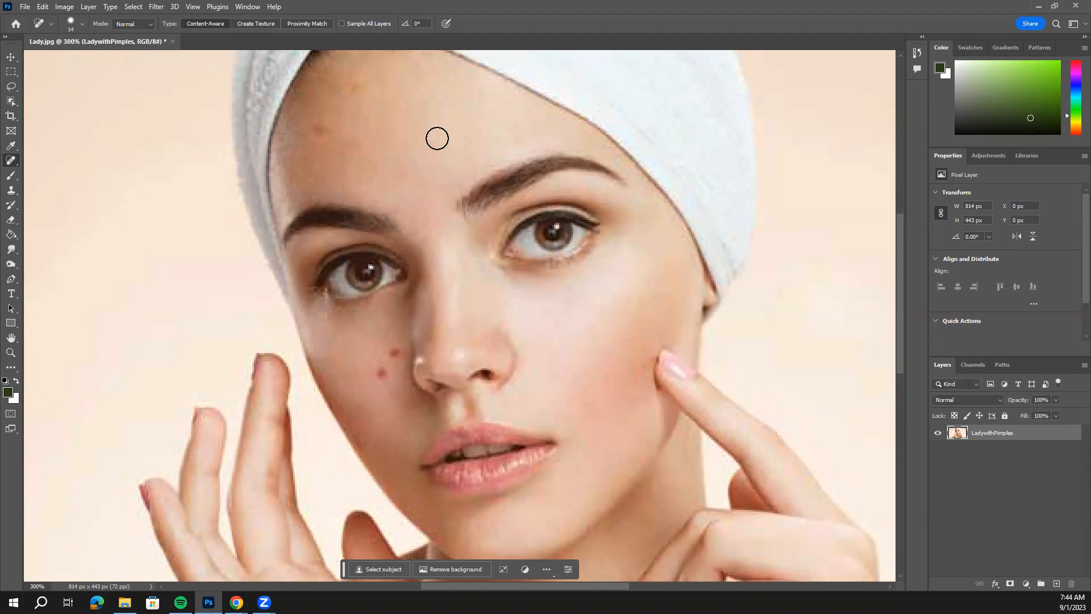
mouse_move(330, 137)
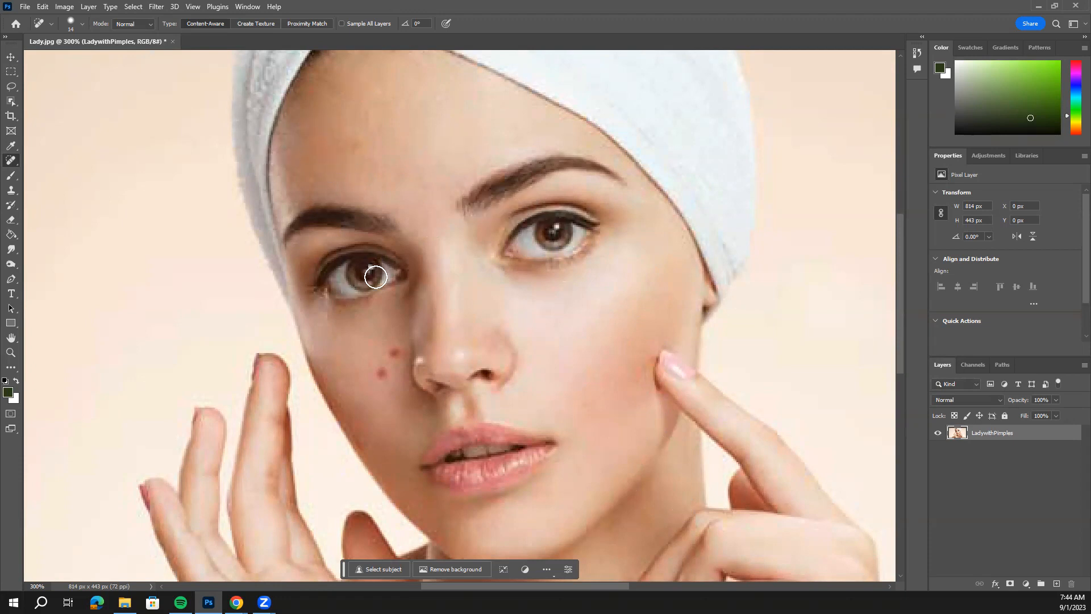
left_click(385, 373)
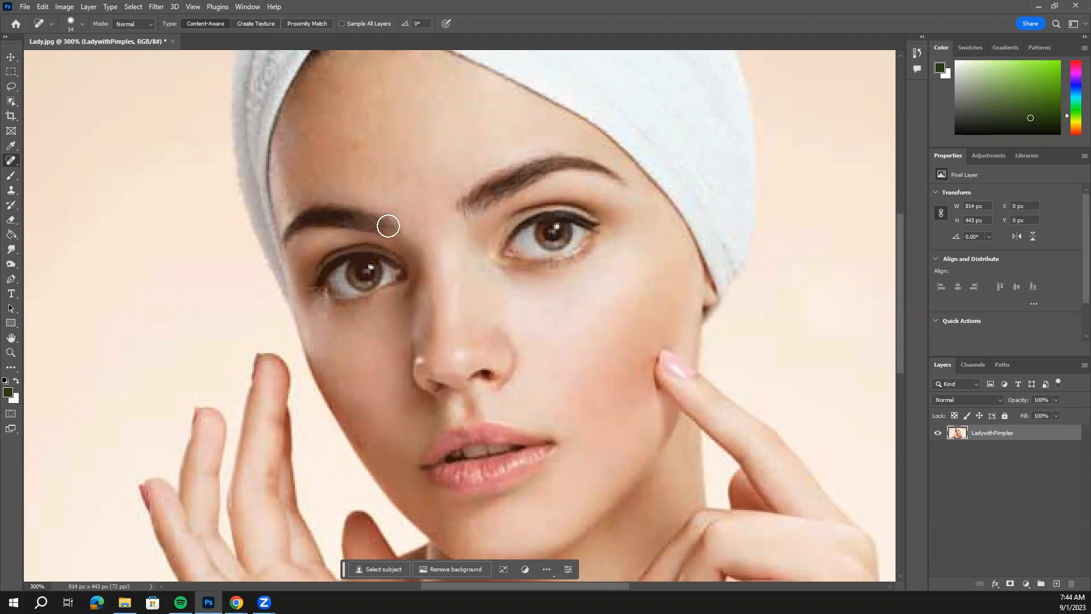
mouse_move(835, 294)
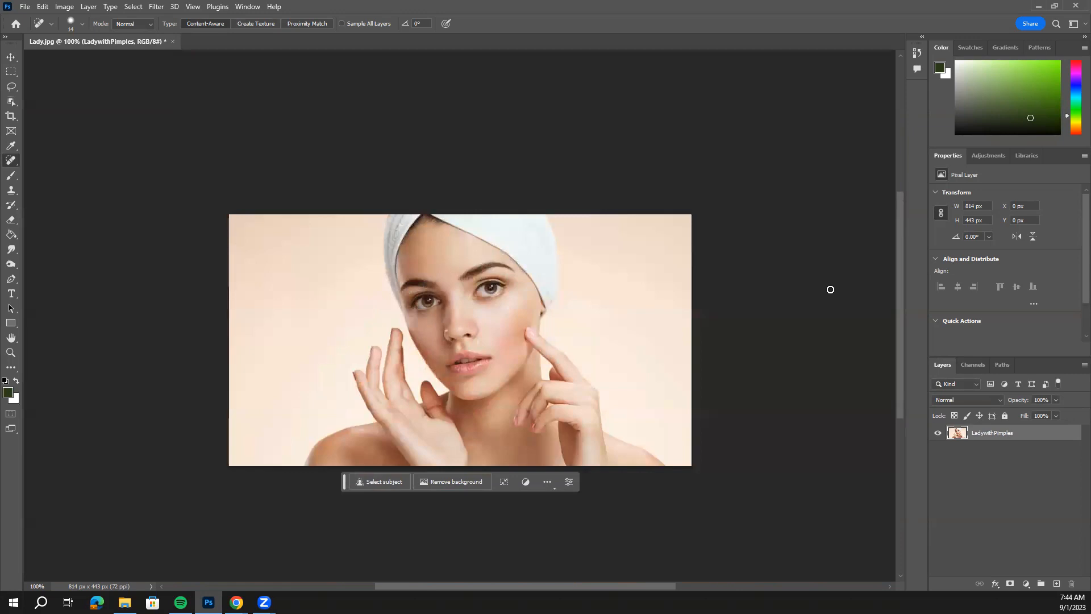
mouse_move(631, 435)
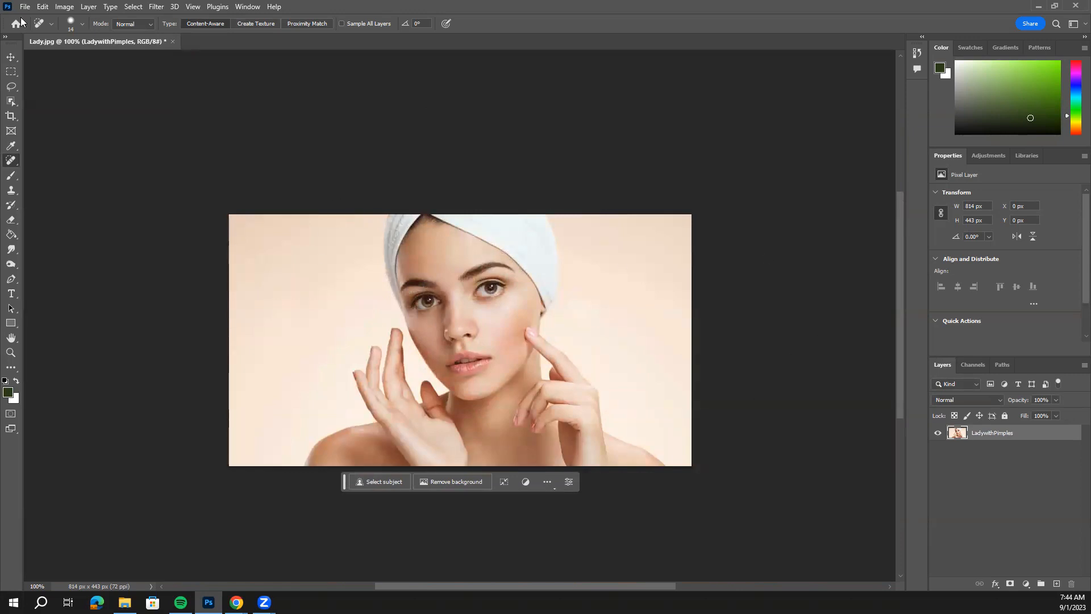
- Bring up the File menu's export commands over the finished retouched portrait
left_click(25, 7)
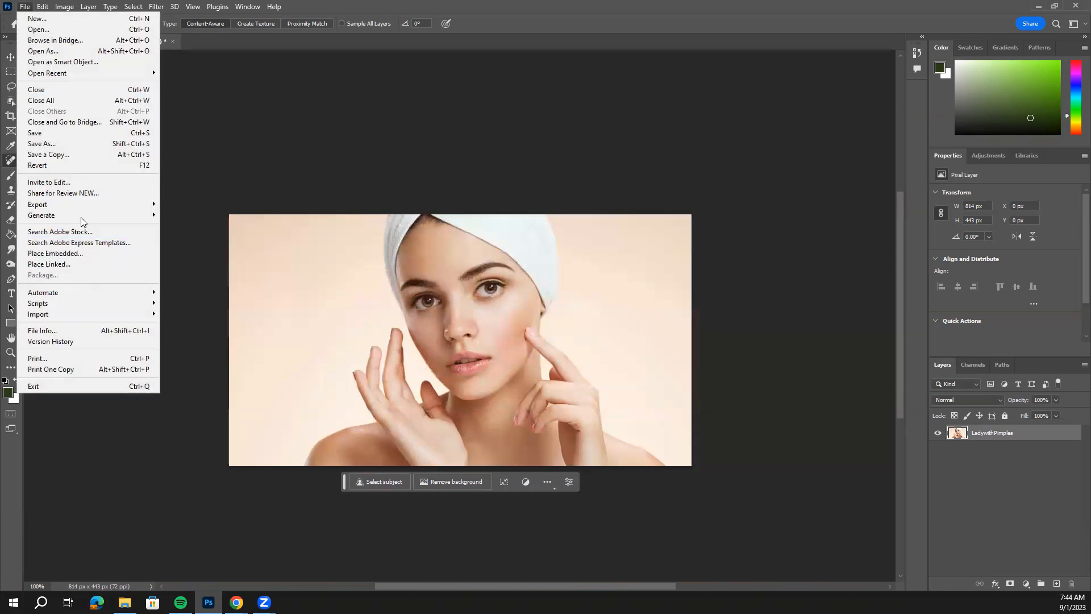
mouse_move(37, 203)
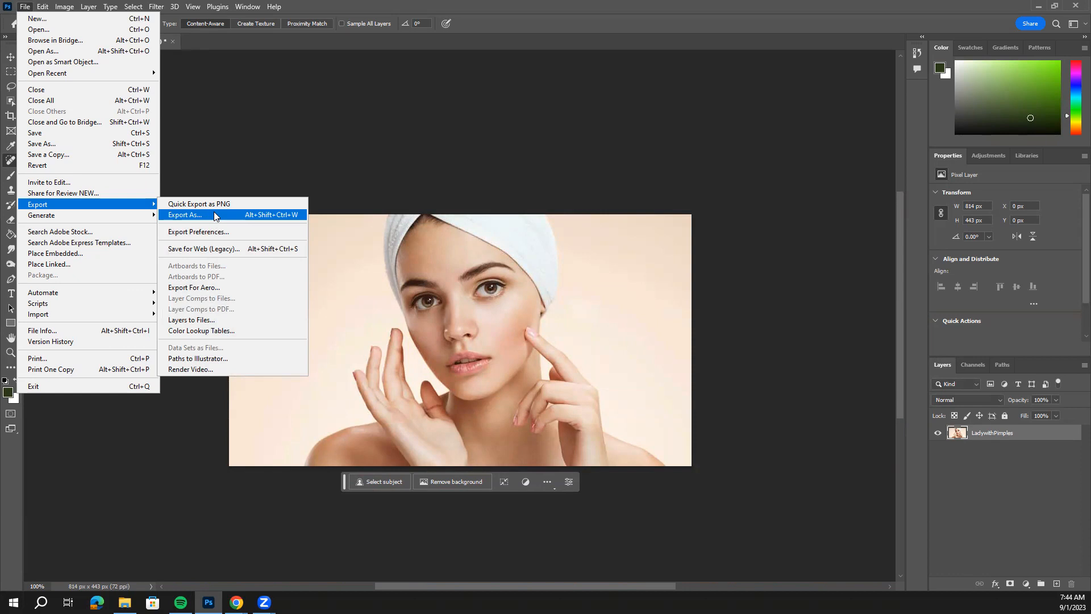
mouse_move(570, 135)
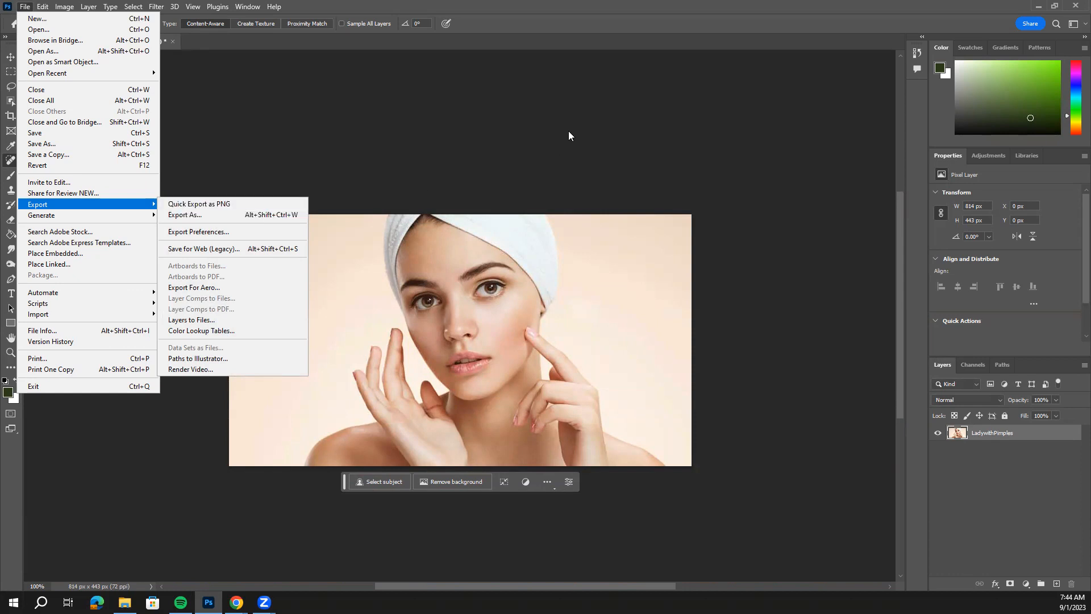